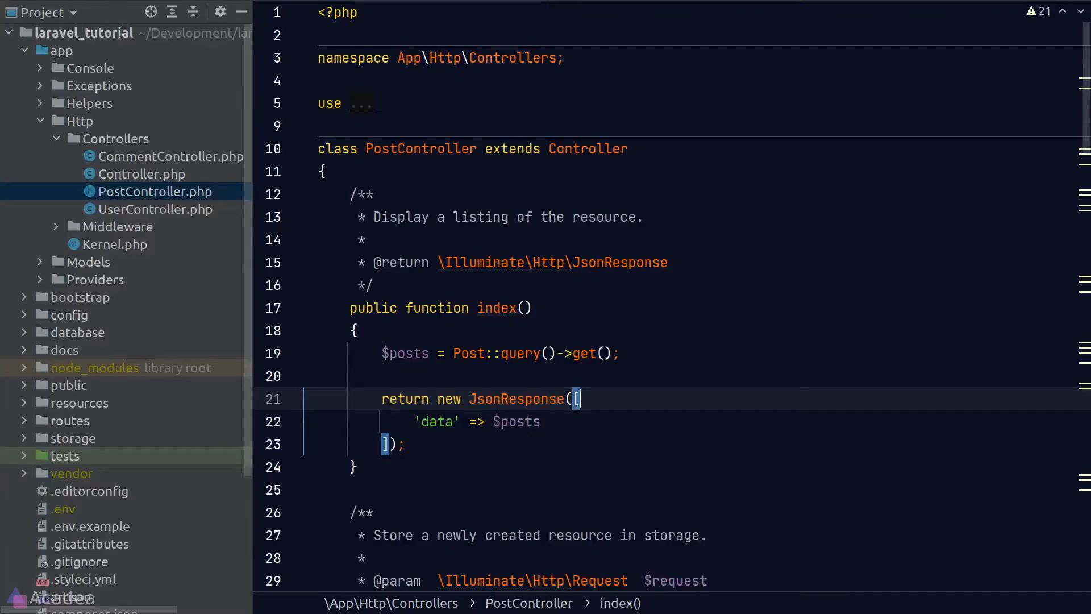
Add a 'meta' => [] entry after 'data' => $posts in index()'s JSON response.
{"action": "scroll", "scroll_direction": "down", "scroll_amount": 3}
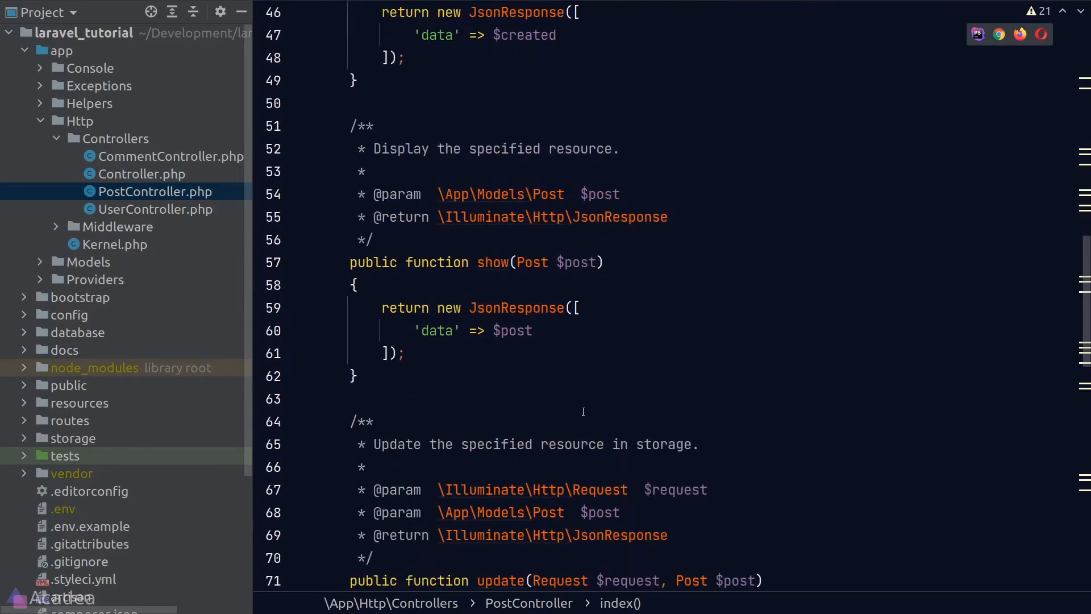
{"action": "scroll", "scroll_direction": "down", "scroll_amount": 3}
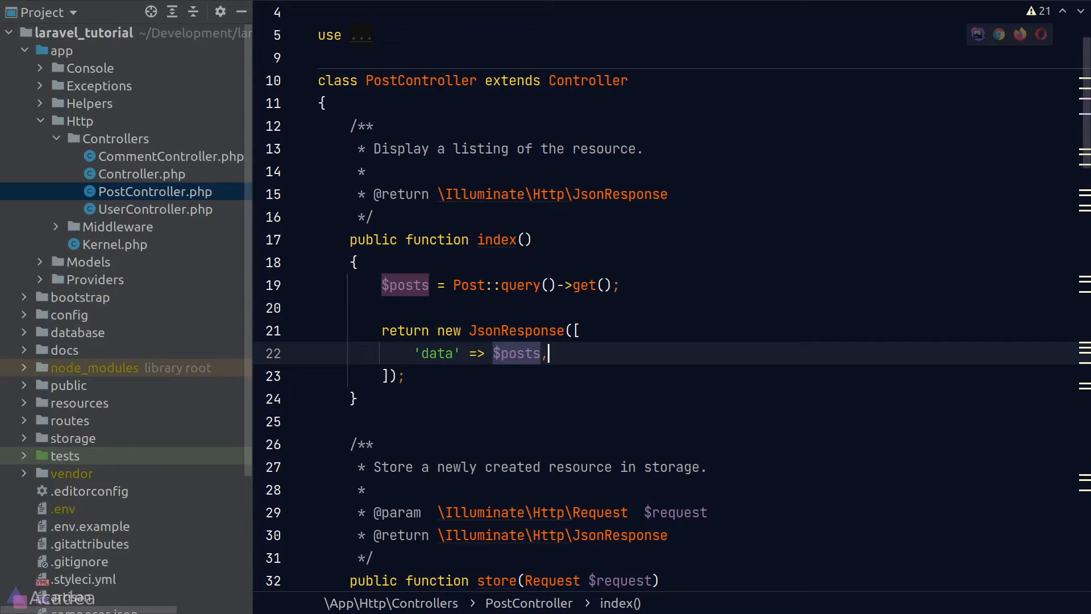
{"action": "key", "text": "Enter"}
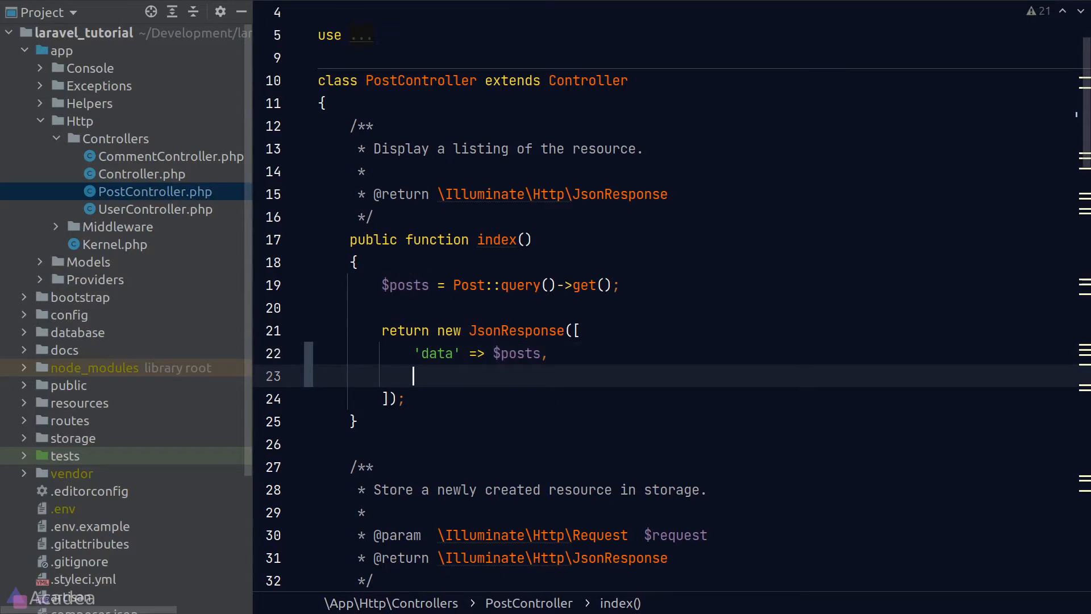
{"action": "type", "text": "'meta'"}
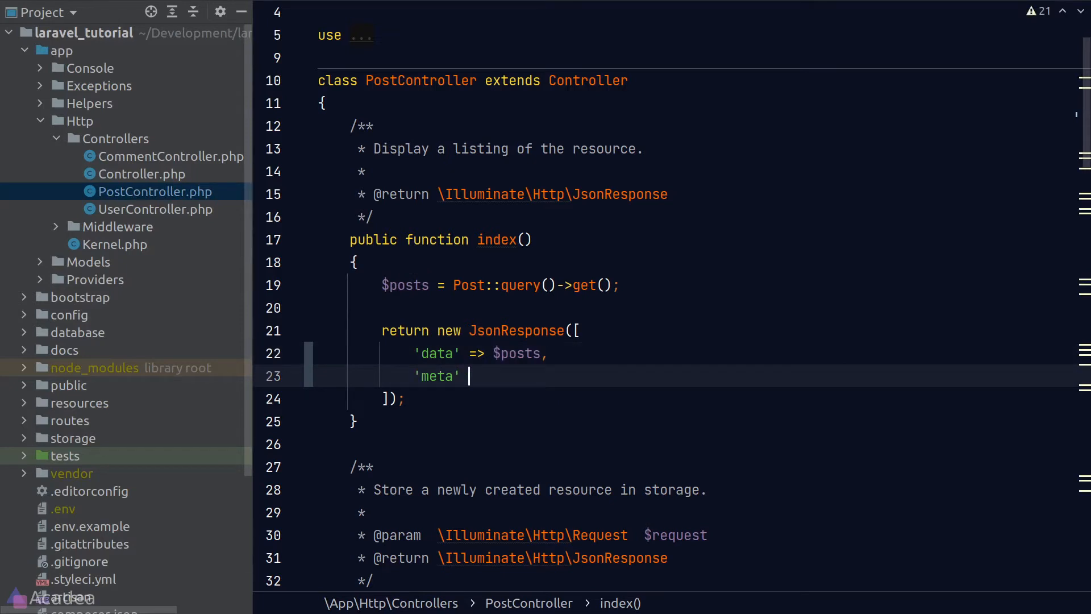
{"action": "type", "text": "=> []"}
{"action": "type", "text": "php artisan make:reso"}
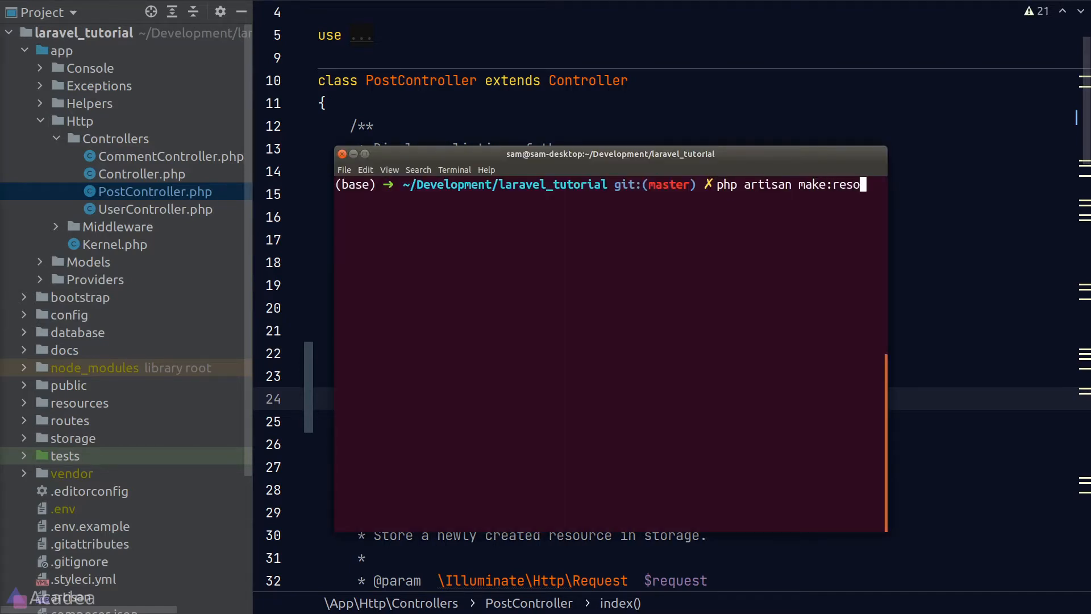
Run php artisan make:resource PostResource to generate the resource class.
{"action": "type", "text": "urce"}
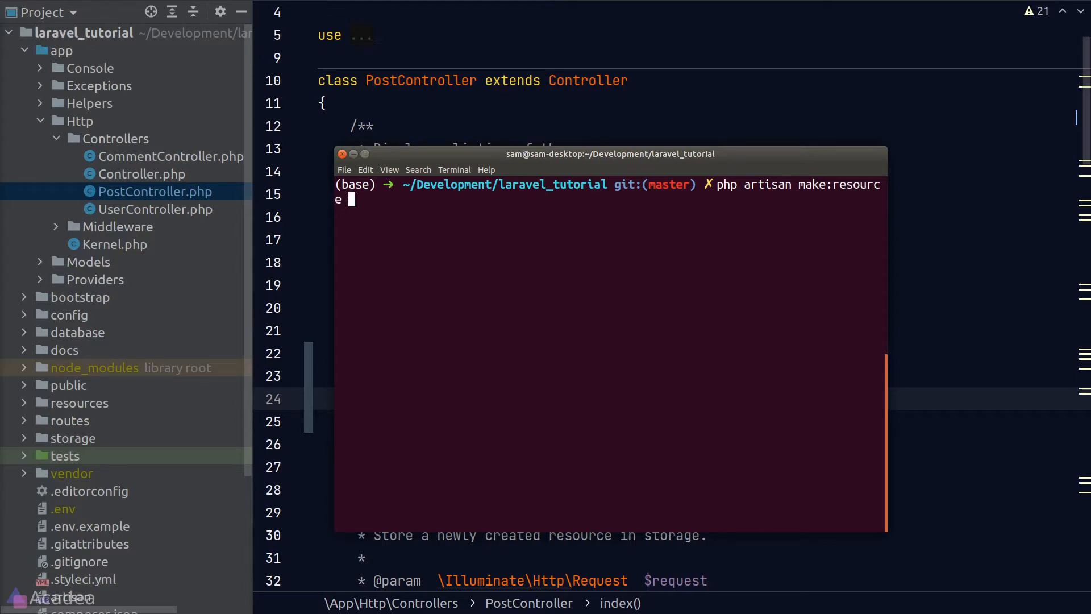
{"action": "type", "text": "PostRe"}
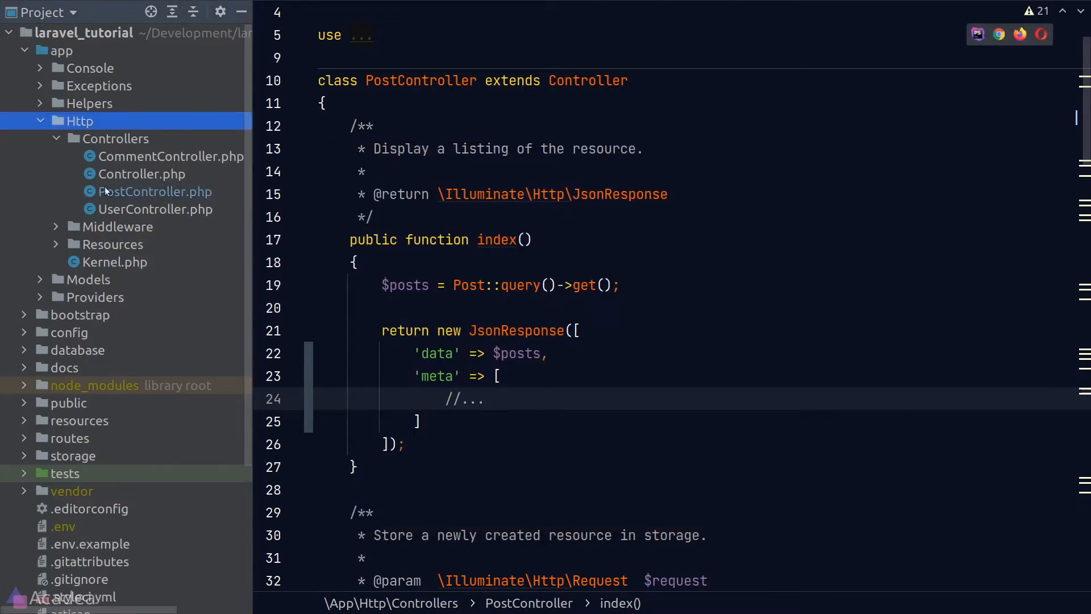
Open app/Http/Resources/PostResource.php and dismiss the Git add-files notice.
{"action": "left_click", "coordinate": [56, 244]}
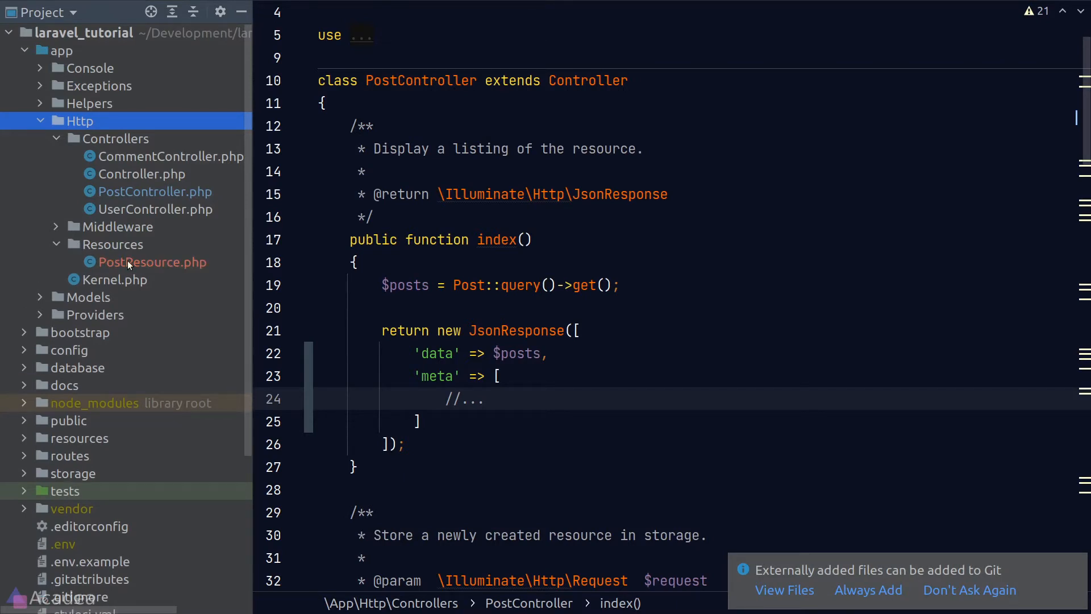
{"action": "left_click", "coordinate": [152, 262]}
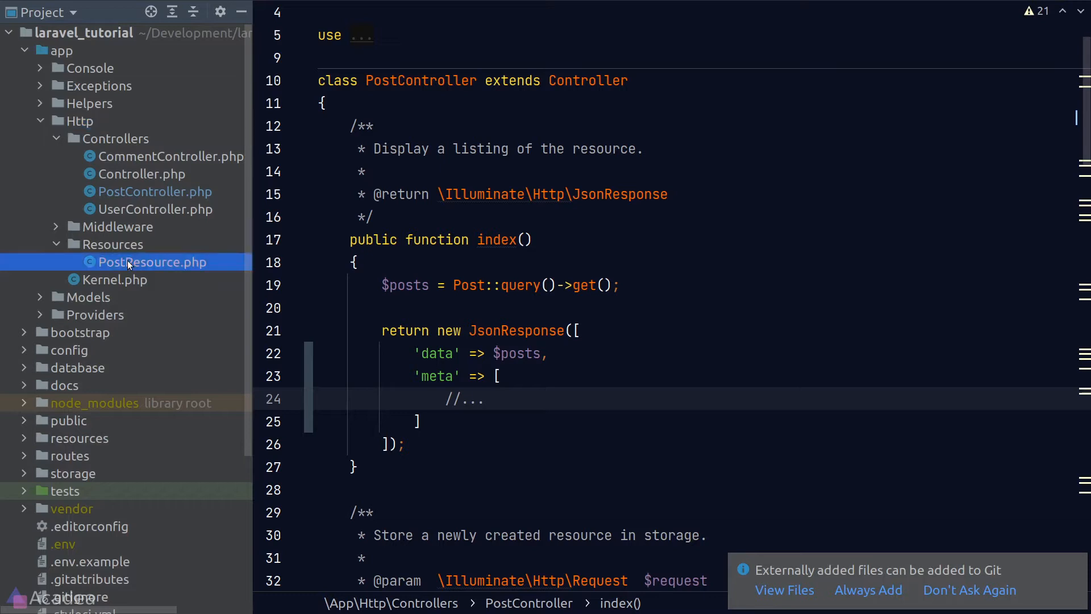
{"action": "left_click", "coordinate": [152, 261]}
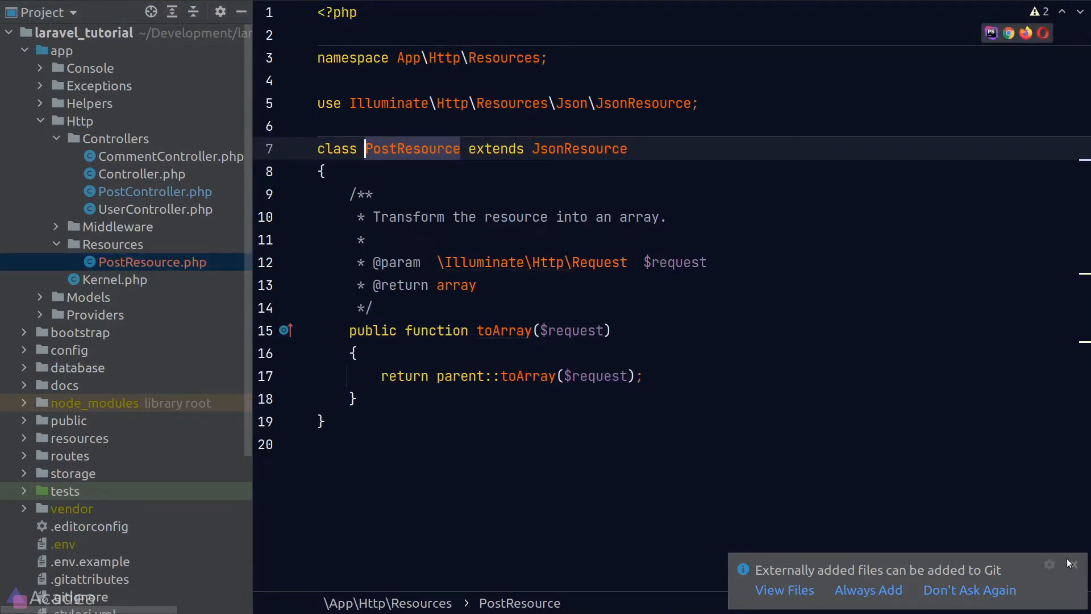
{"action": "left_click", "coordinate": [1073, 563]}
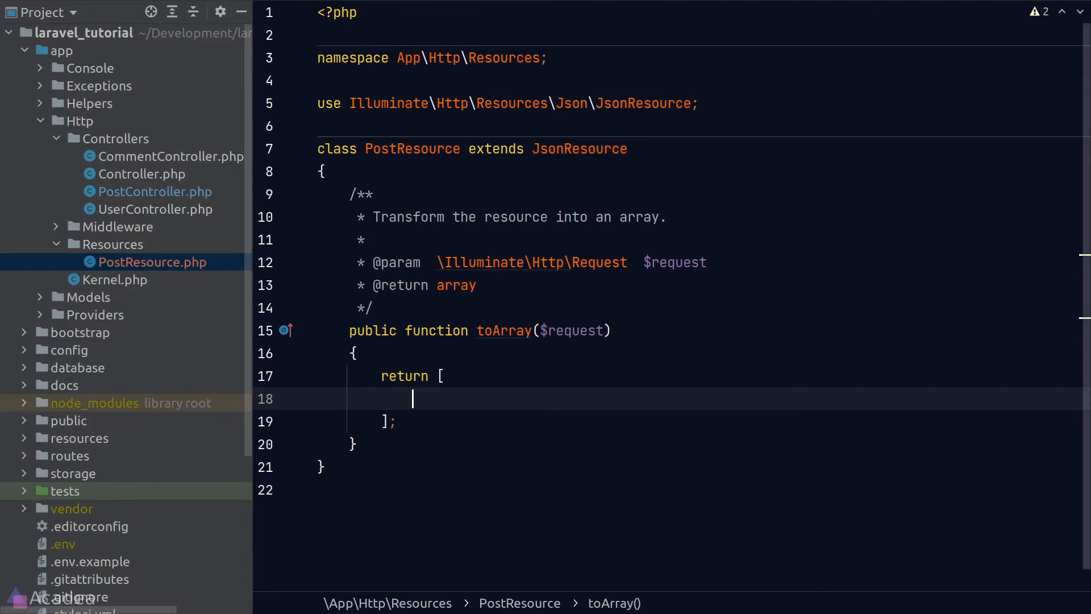
Map 'id' => $this->id and 'title' => $this->title in the returned array.
{"action": "type", "text": "'id' =>"}
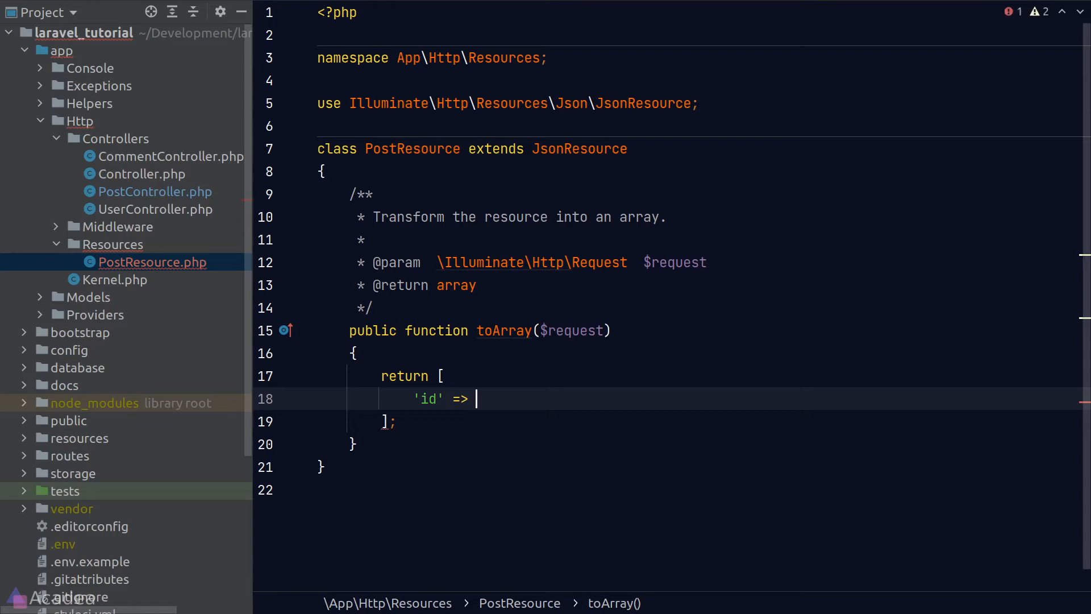
{"action": "type", "text": "$this"}
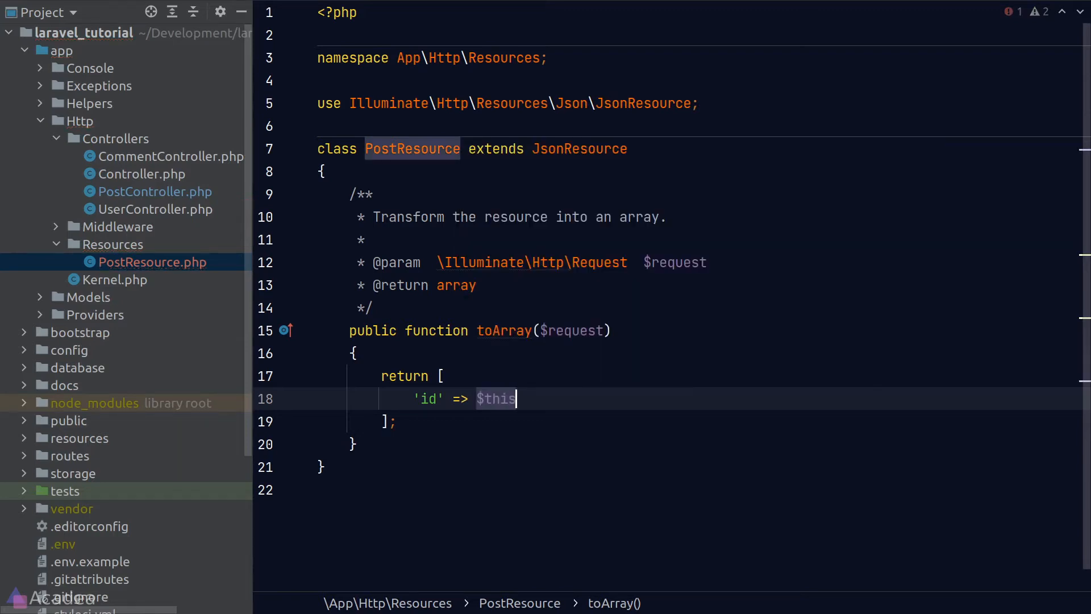
{"action": "type", "text": "->id,"}
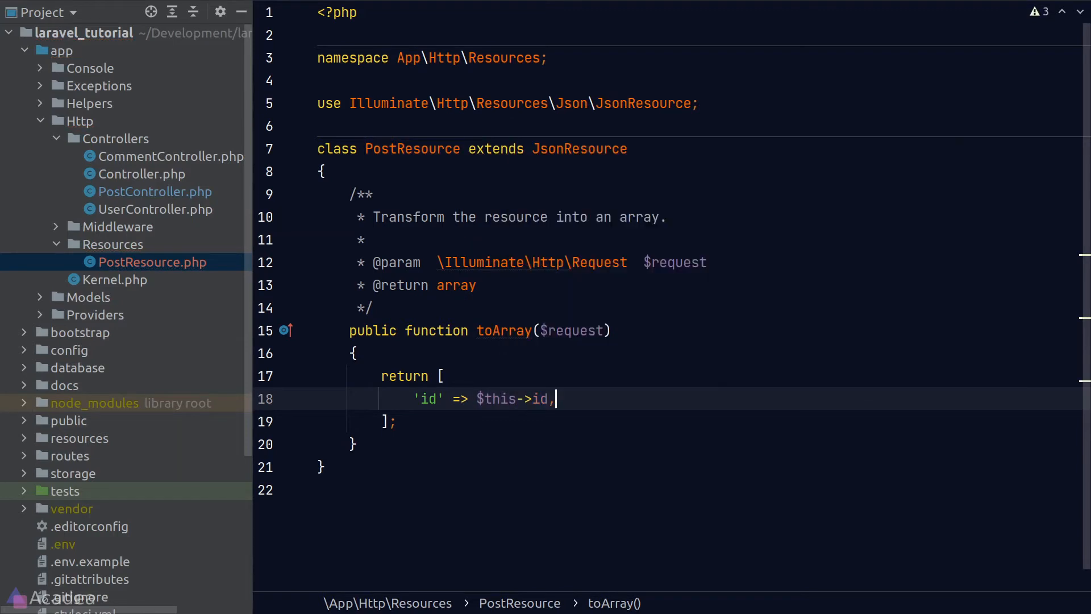
{"action": "type", "text": "'title' => $this->title,"}
{"action": "type", "text": "'body' => $this->body,"}
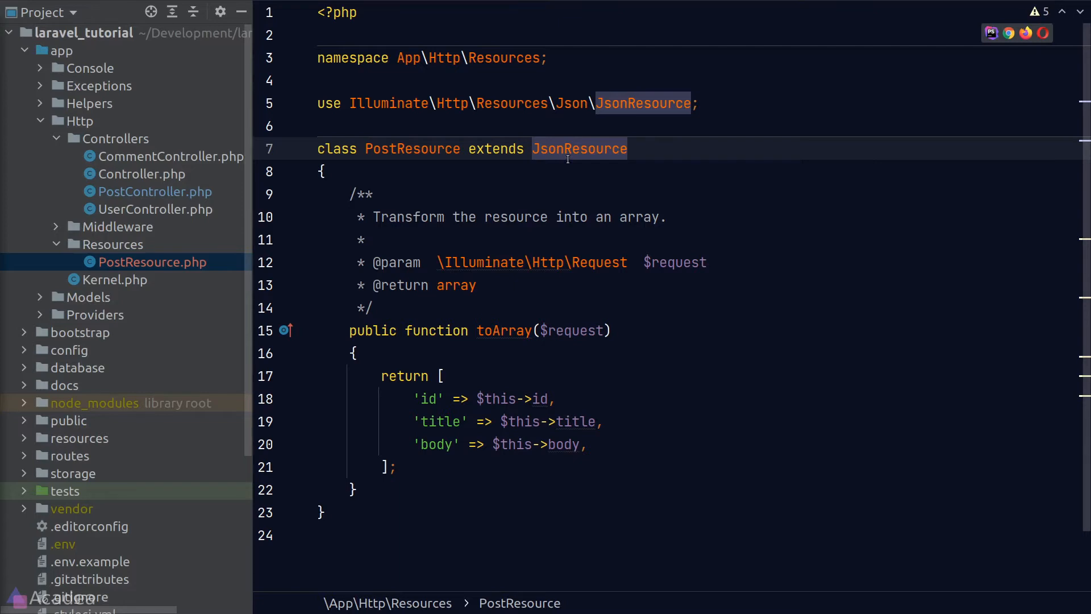
{"action": "mouse_move", "coordinate": [579, 154]}
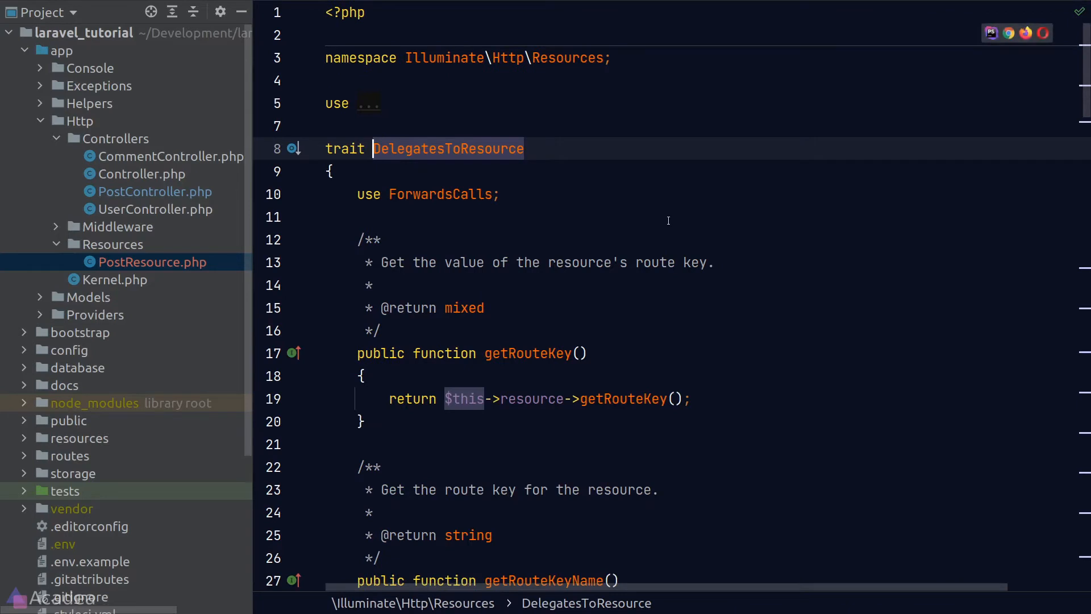
Scroll through the JsonResource base class, then reopen PostController.php.
{"action": "scroll", "scroll_direction": "down", "scroll_amount": 3}
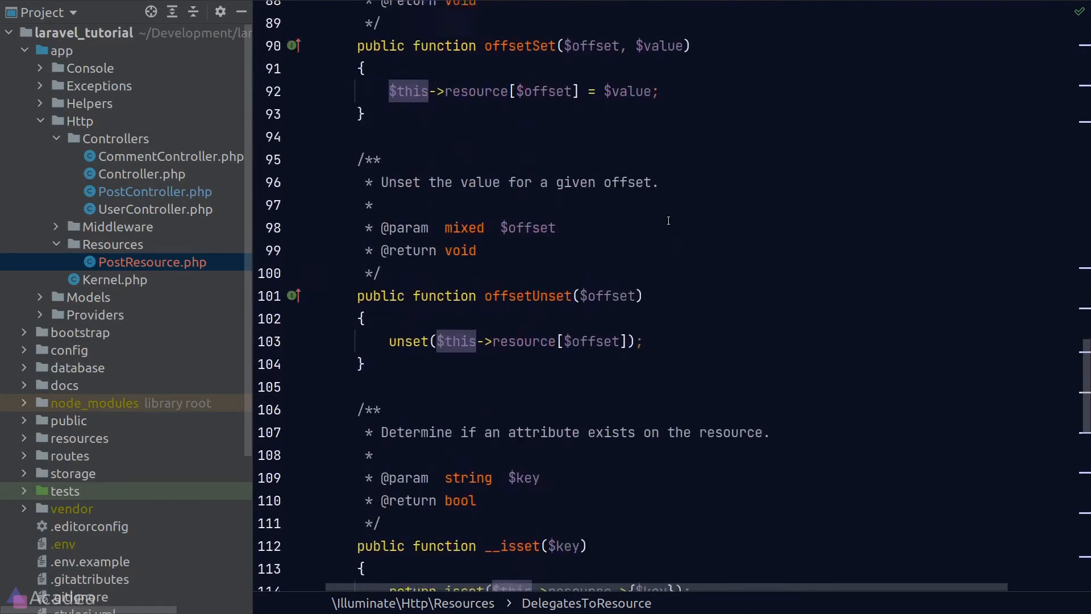
{"action": "scroll", "scroll_direction": "down", "scroll_amount": 3}
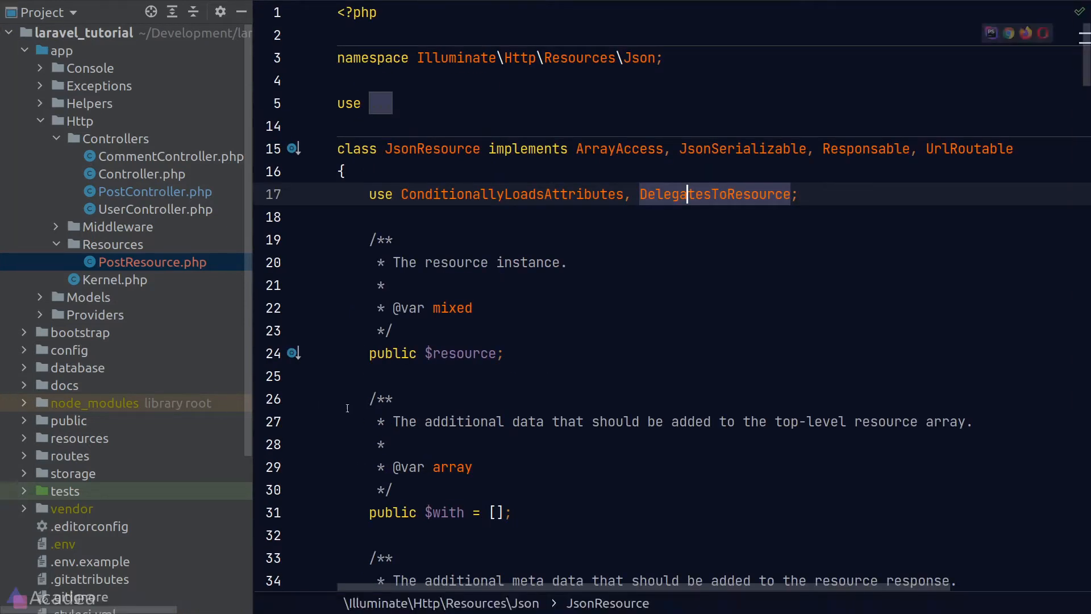
{"action": "scroll", "scroll_direction": "down", "scroll_amount": 3}
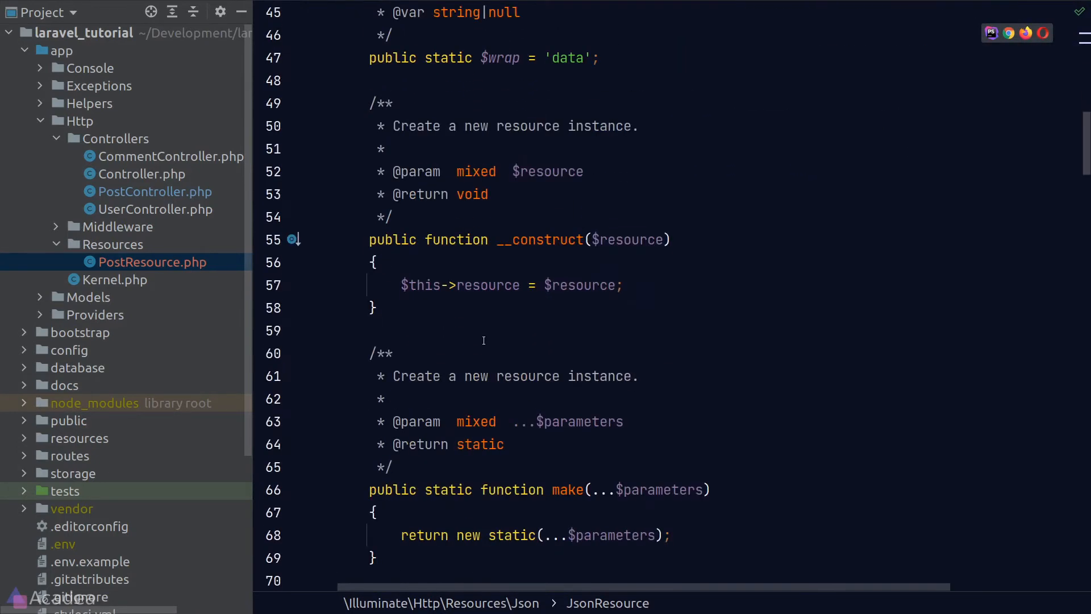
{"action": "scroll", "scroll_direction": "down", "scroll_amount": 3}
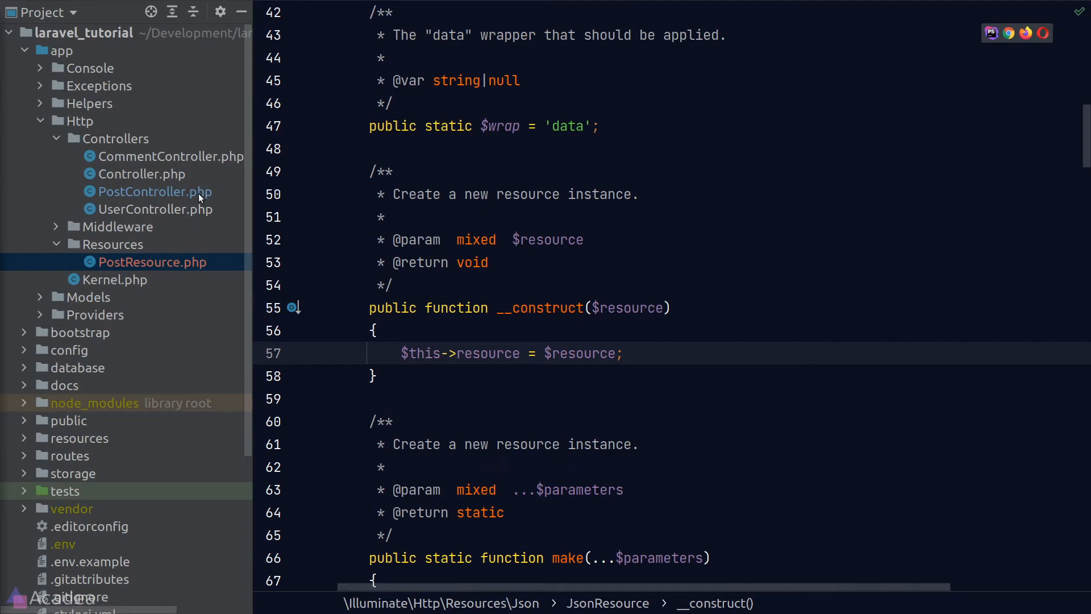
{"action": "left_click", "coordinate": [155, 192]}
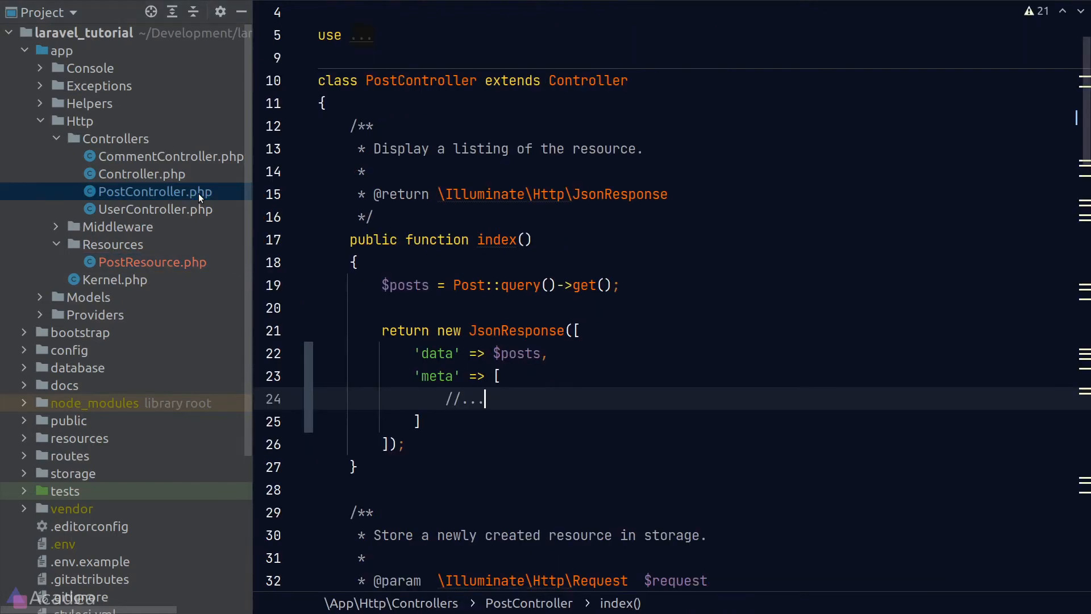
Begin typing PostResource in place of show()'s JsonResponse return.
{"action": "scroll", "scroll_direction": "down", "scroll_amount": 3}
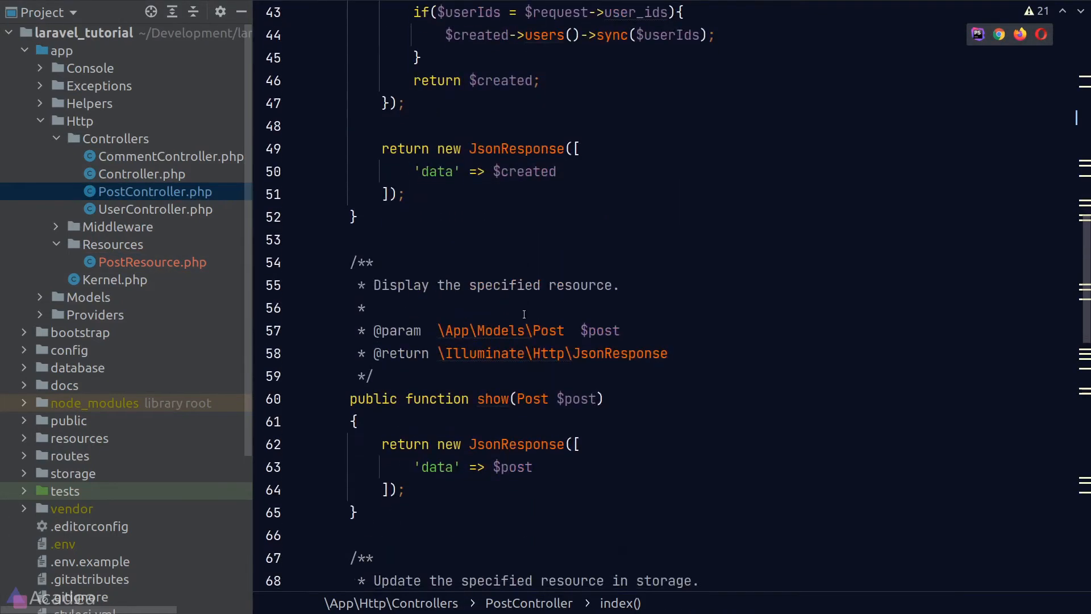
{"action": "scroll", "scroll_direction": "down", "scroll_amount": 3}
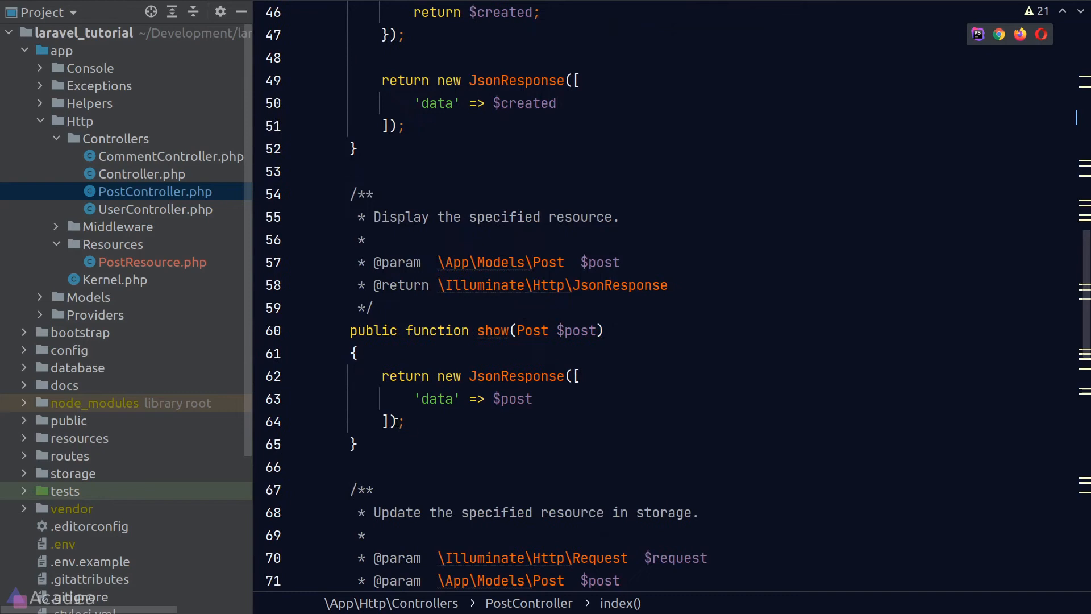
{"action": "type", "text": "Po"}
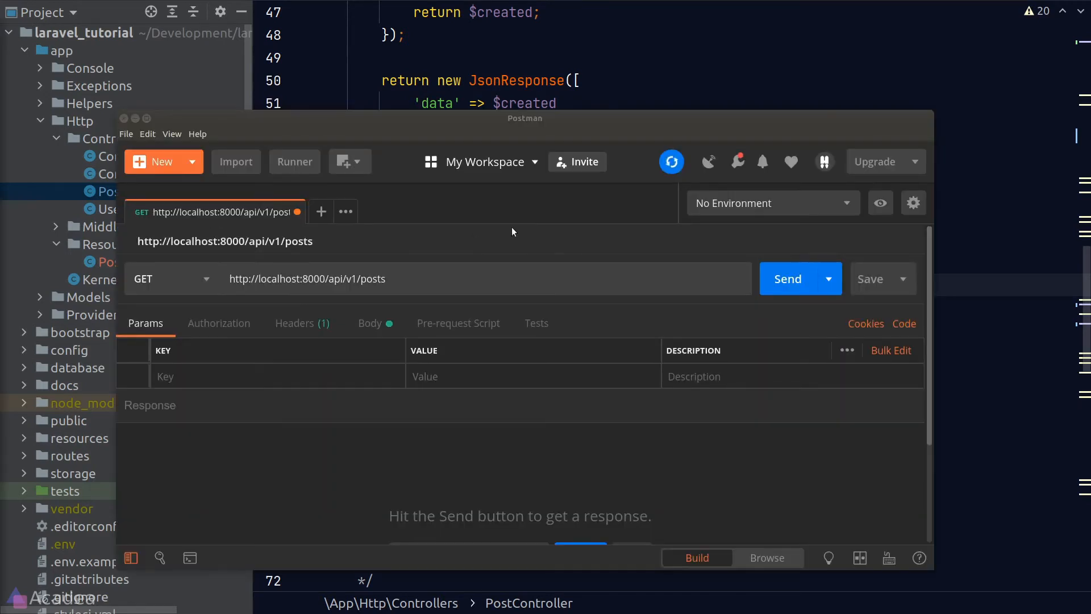
Send GET localhost:8000/api/v1/posts/1 to fetch the single post.
{"action": "type", "text": "/1"}
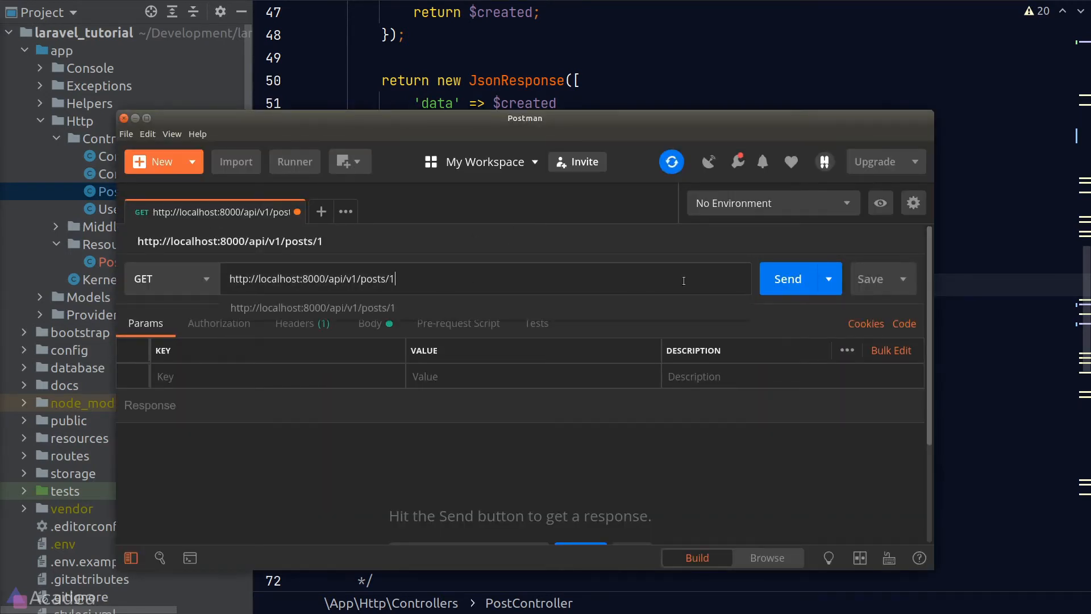
{"action": "left_click", "coordinate": [787, 278]}
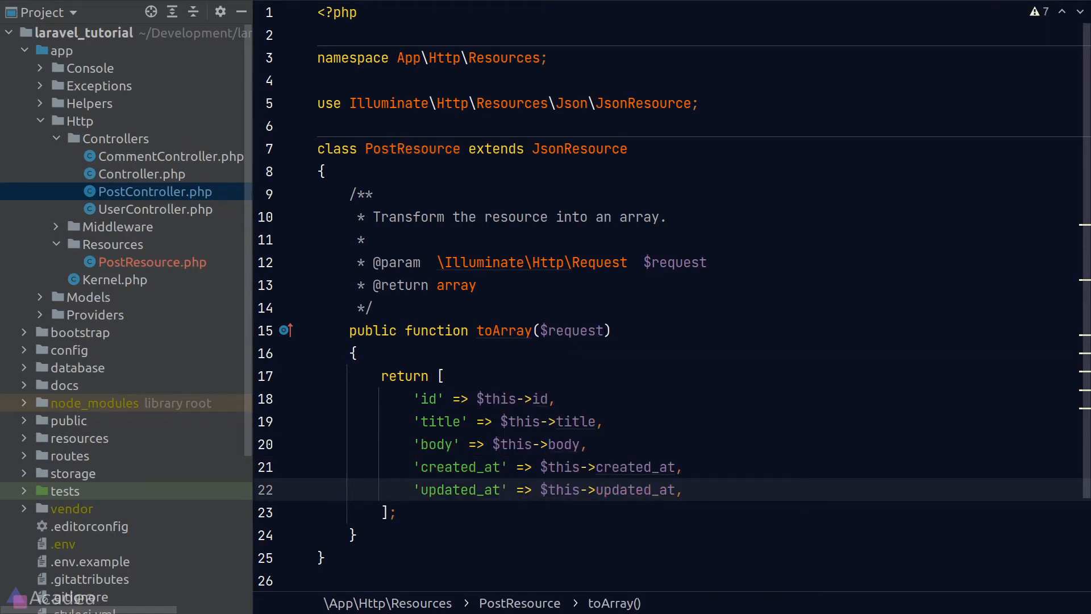
Review PostResource's toArray mapping, then reopen PostController.php.
{"action": "left_click", "coordinate": [788, 249]}
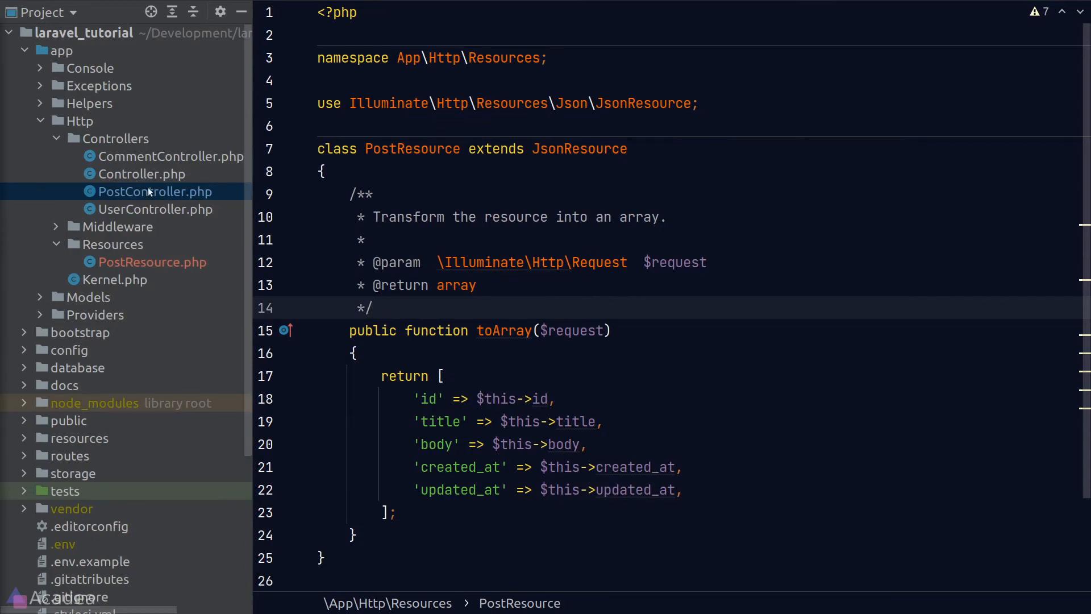
{"action": "left_click", "coordinate": [155, 192]}
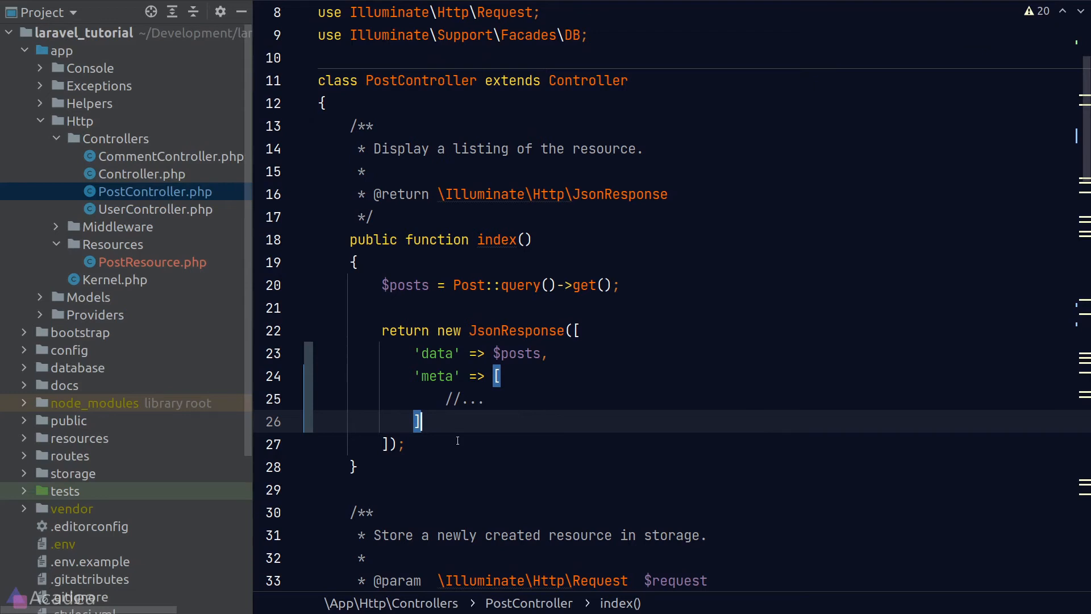
Replace index()'s JsonResponse return with a return of PostResource.
{"action": "left_click_drag", "start_coordinate": [381, 329], "coordinate": [404, 443]}
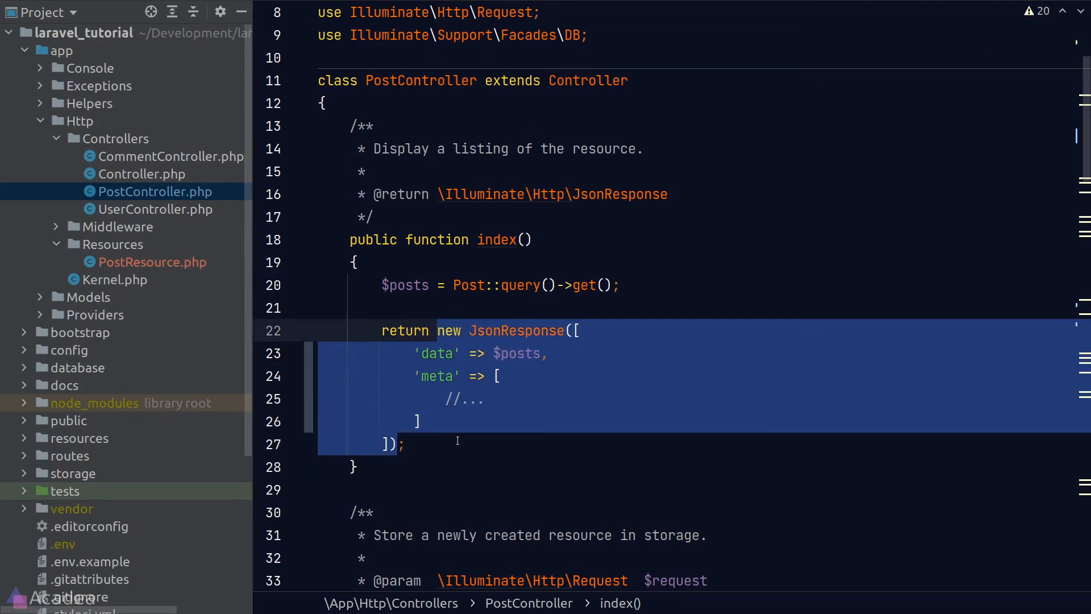
{"action": "type", "text": "return Po;"}
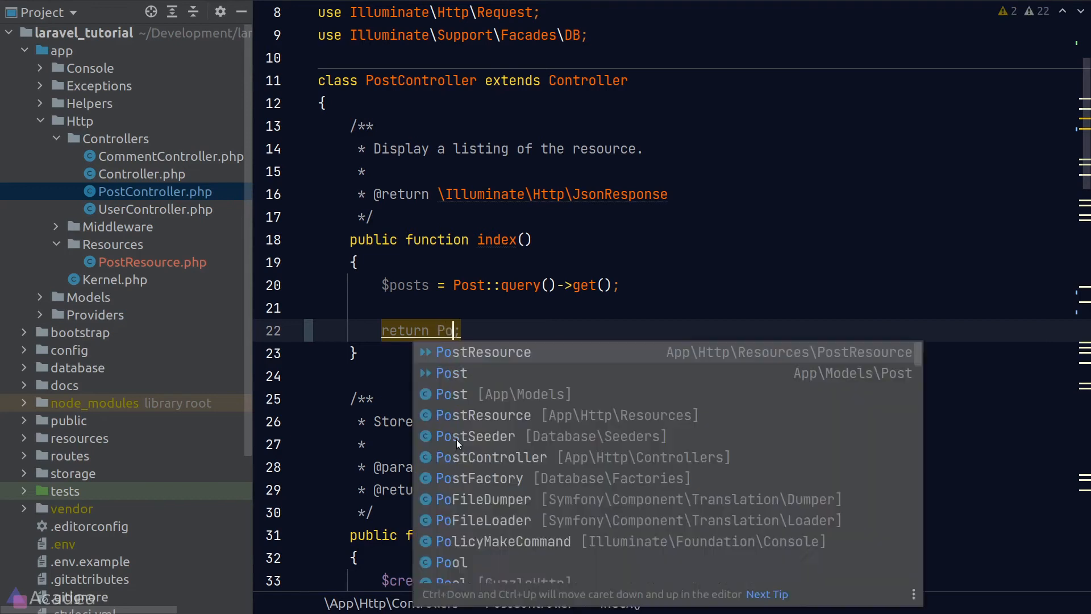
{"action": "left_click", "coordinate": [483, 352]}
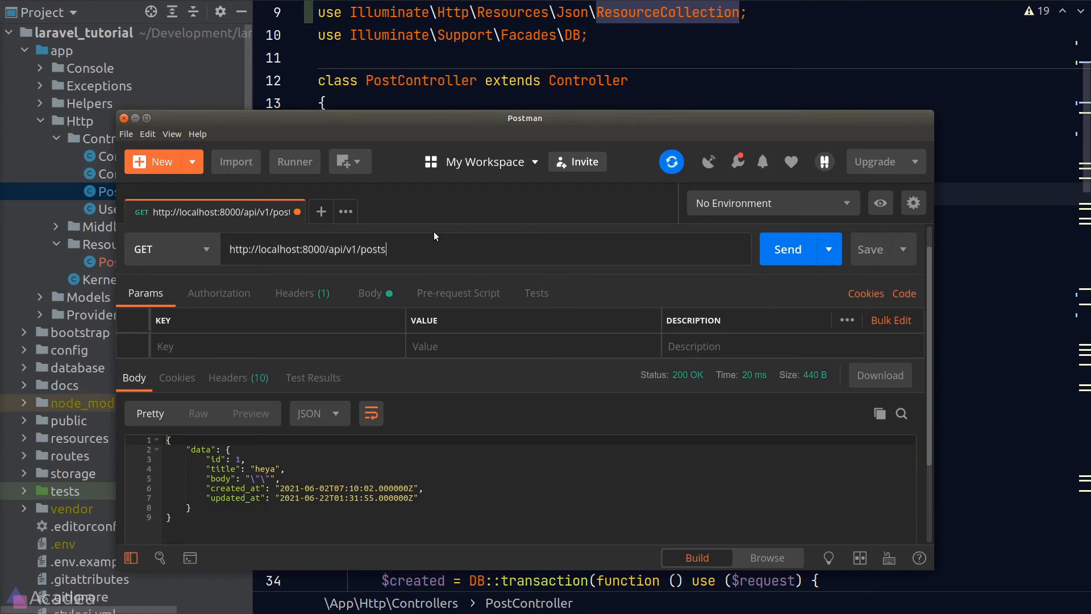
Send GET /api/v1/posts and scroll through the returned data array of posts.
{"action": "left_click", "coordinate": [793, 250]}
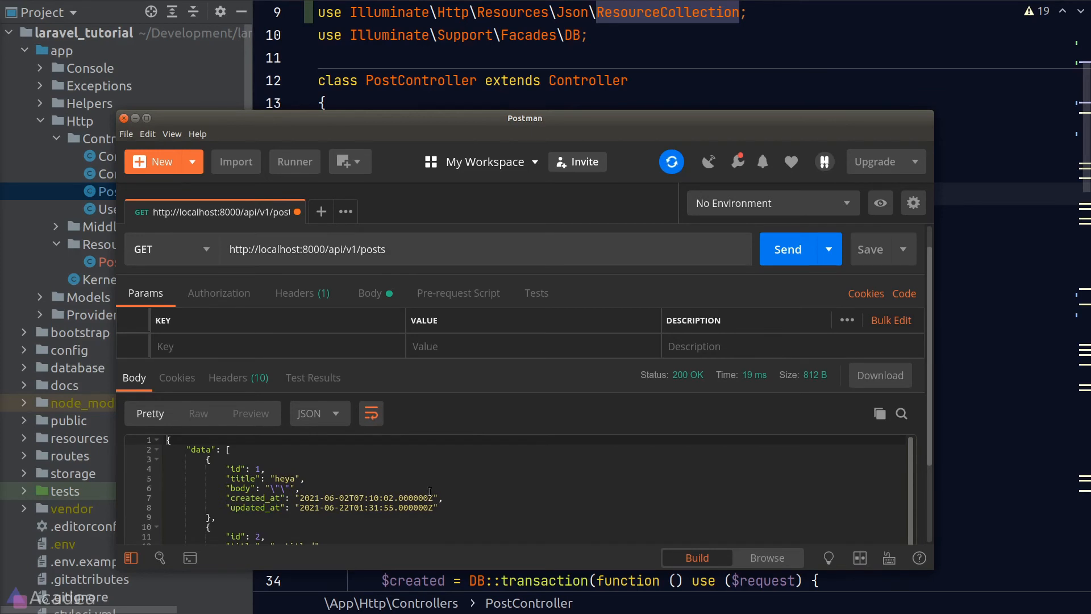
{"action": "scroll", "scroll_direction": "down", "scroll_amount": 3}
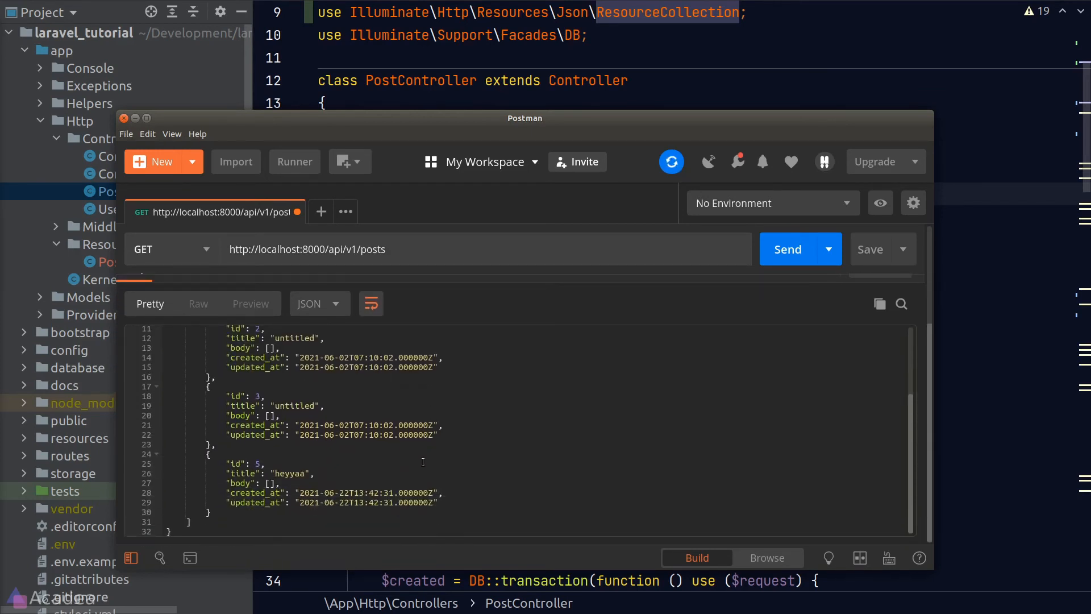
{"action": "left_click", "coordinate": [787, 249]}
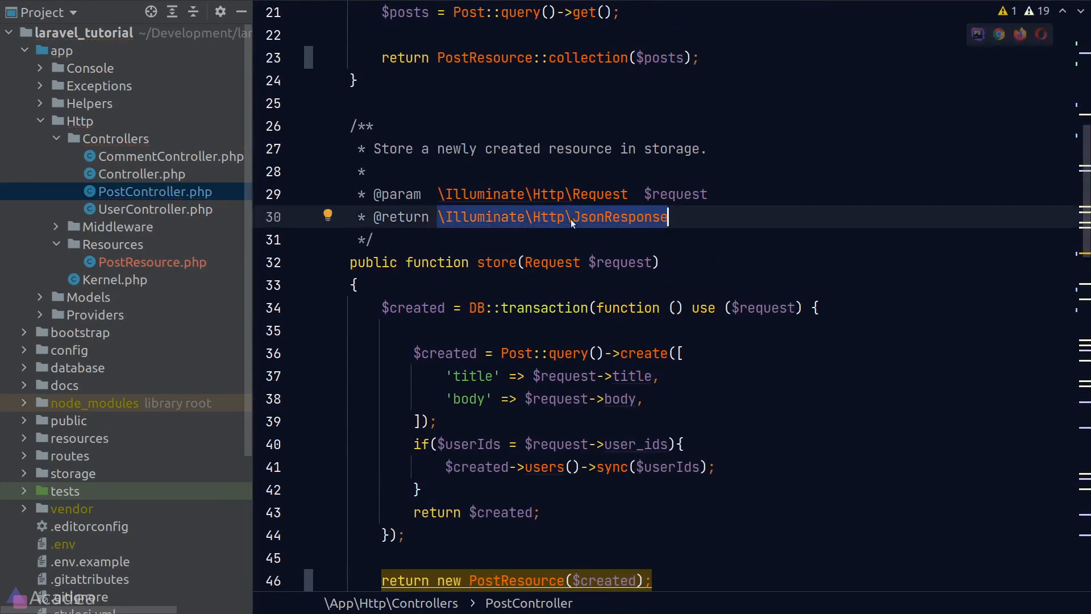
{"action": "scroll", "scroll_direction": "down", "scroll_amount": 3}
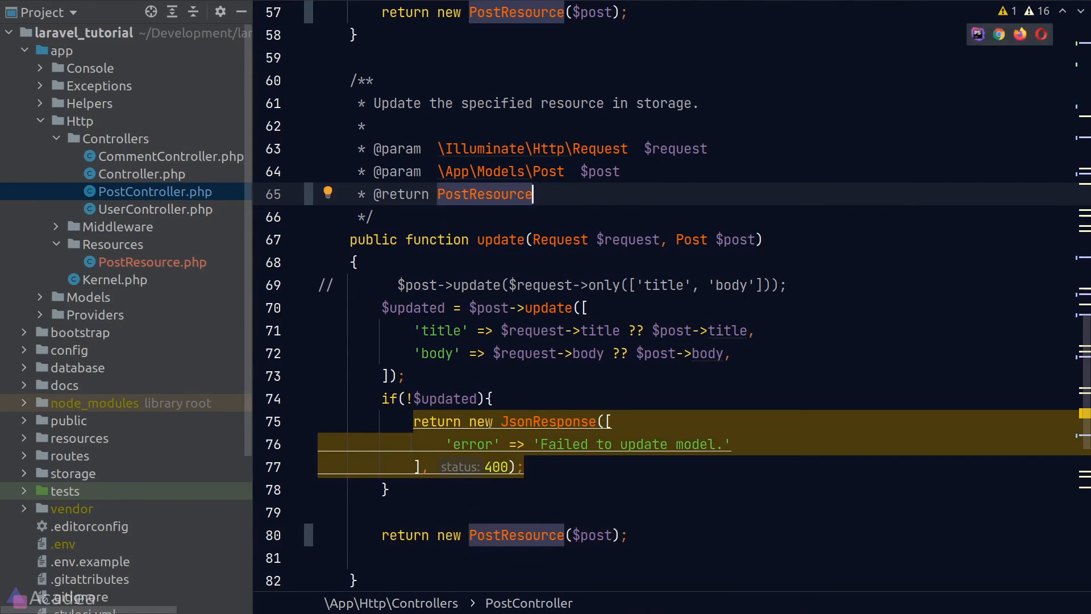
{"action": "scroll", "scroll_direction": "down", "scroll_amount": 3}
{"action": "type", "text": " | JsonResponse"}
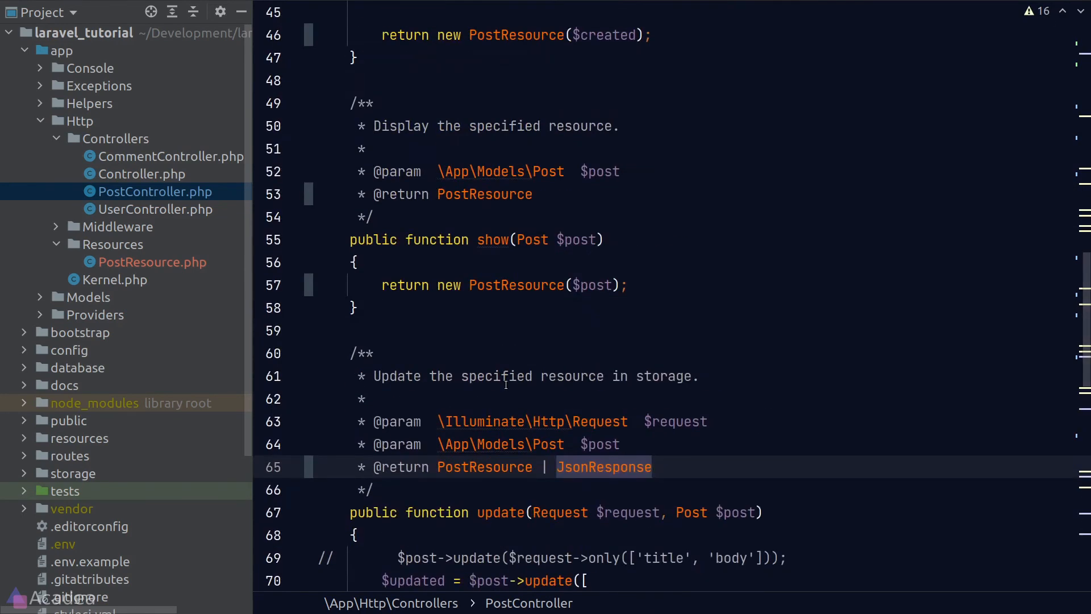
{"action": "scroll", "scroll_direction": "down", "scroll_amount": 3}
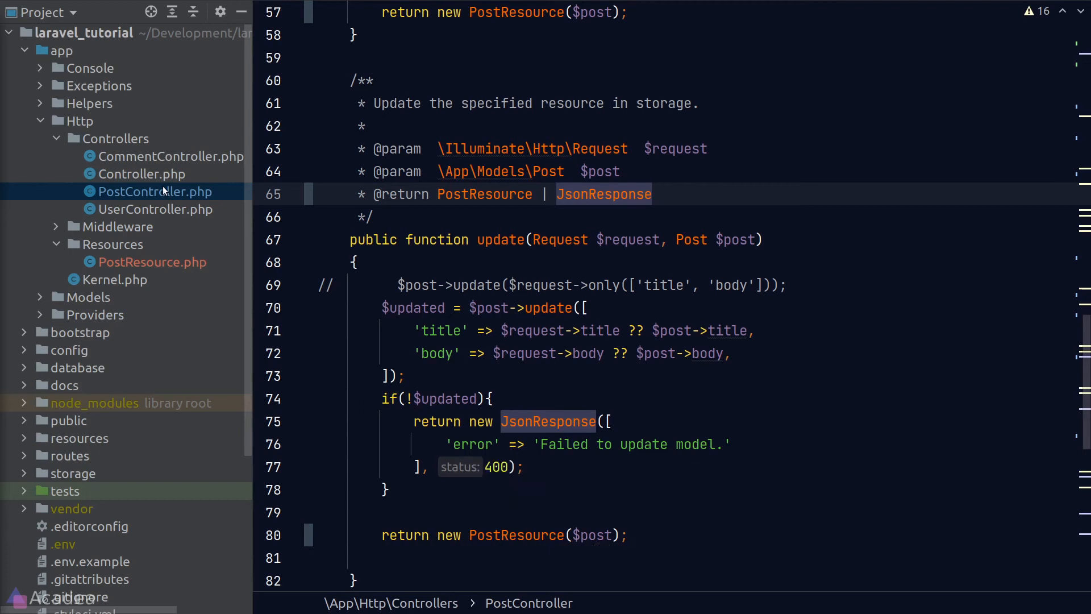
{"action": "left_click", "coordinate": [152, 261]}
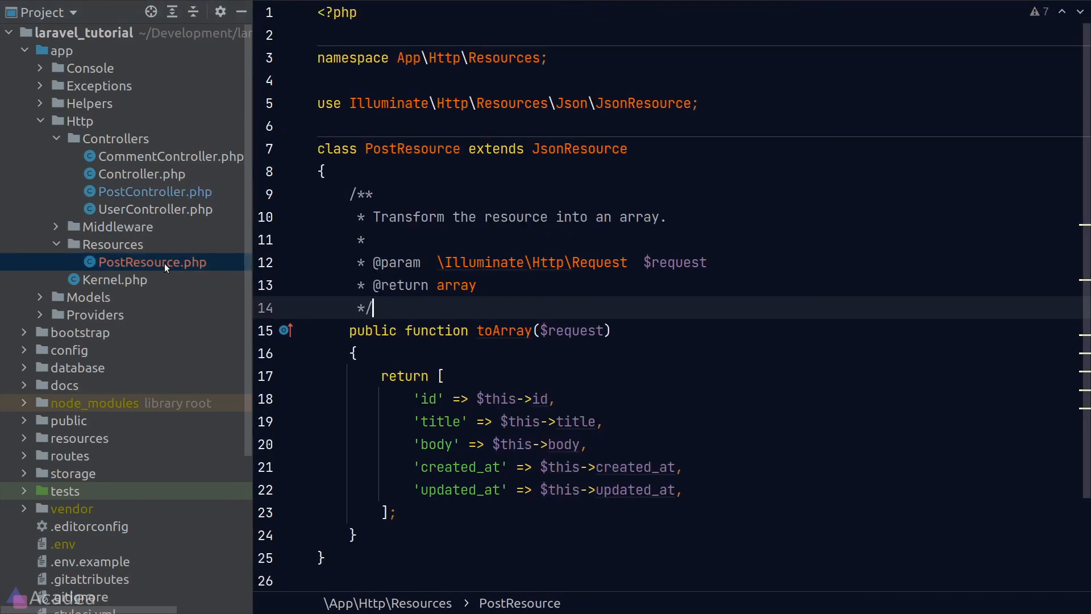